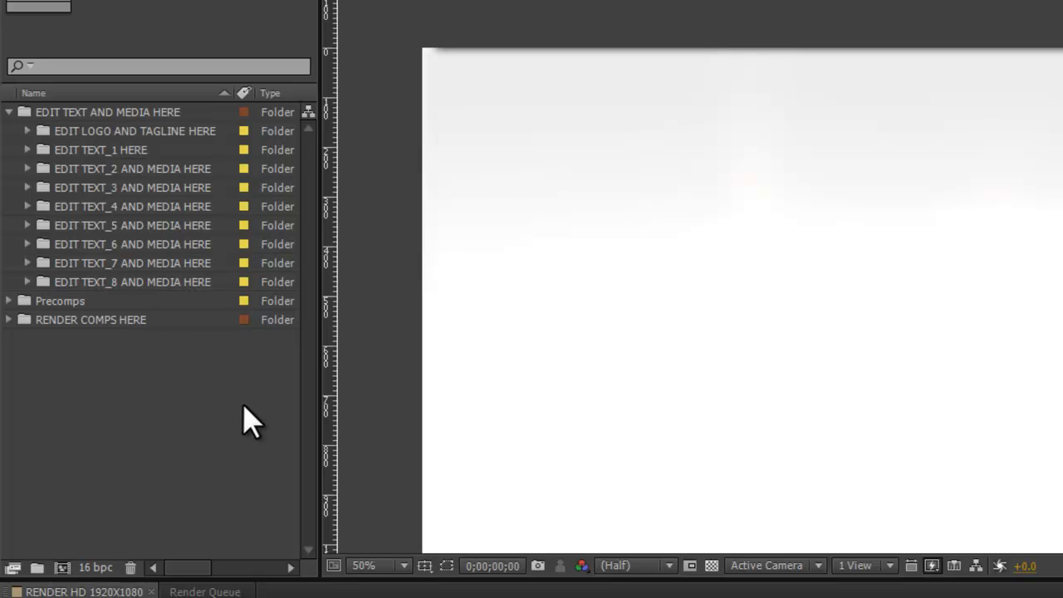
pyautogui.moveTo(183, 274)
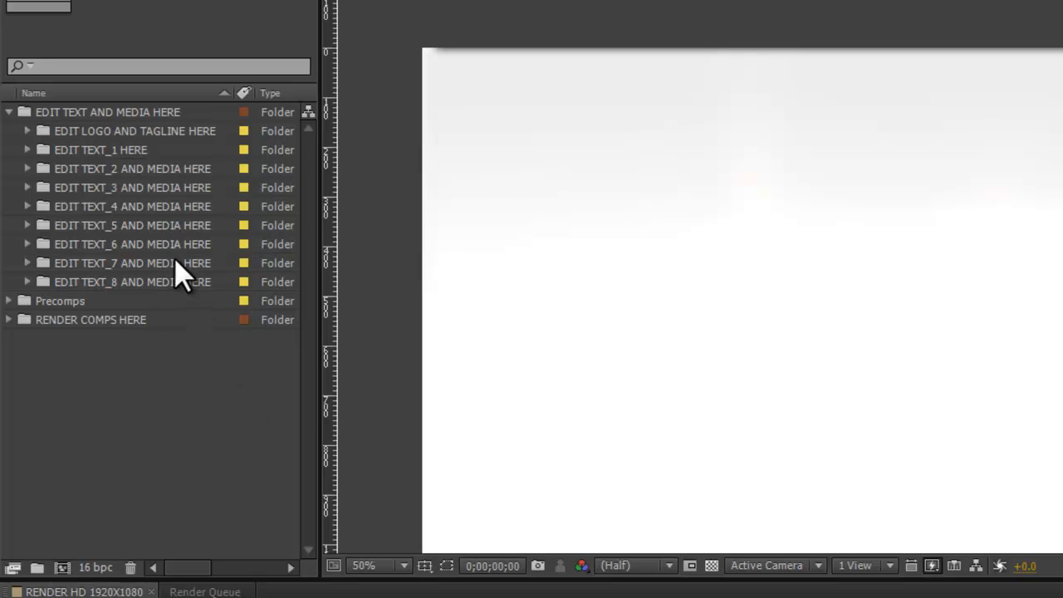
pyautogui.moveTo(95, 179)
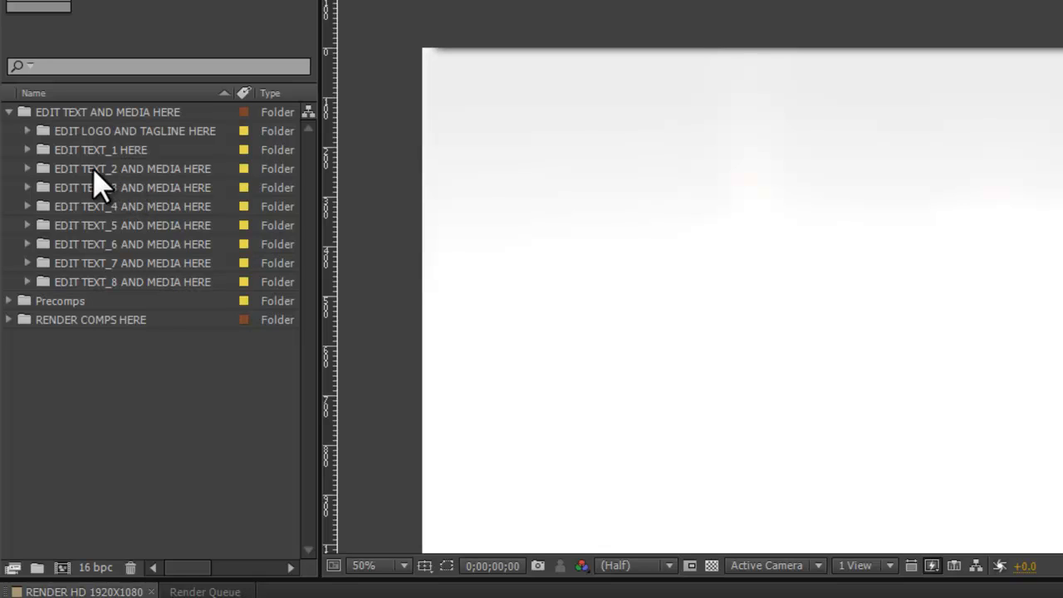
pyautogui.moveTo(147, 189)
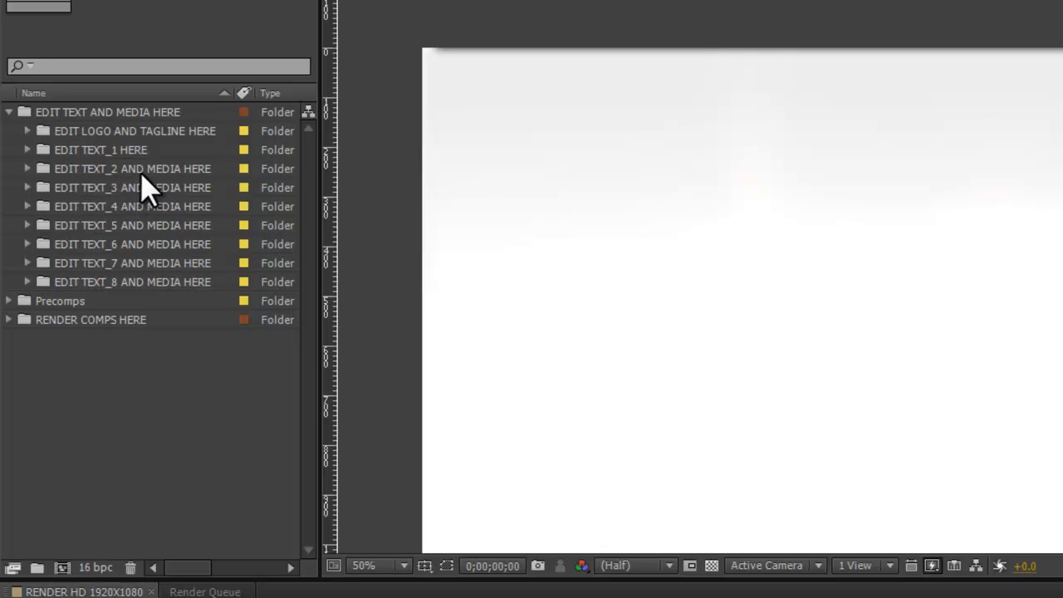
# Step: Expand the EDIT TEXT_2 AND MEDIA HERE folder and select the REPLACE MEDIA HERE composition
pyautogui.click(27, 168)
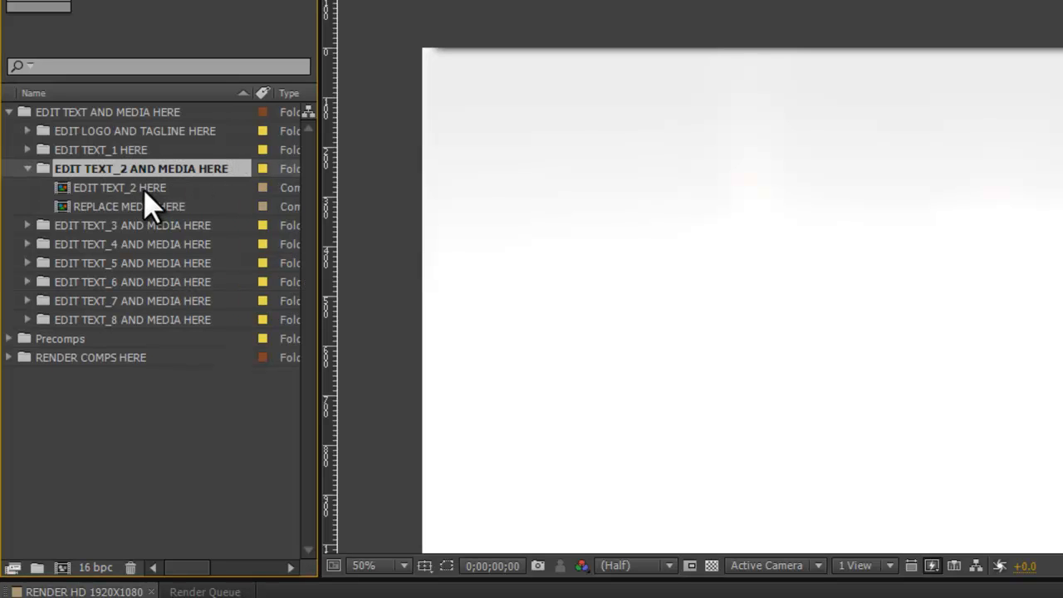
pyautogui.click(134, 206)
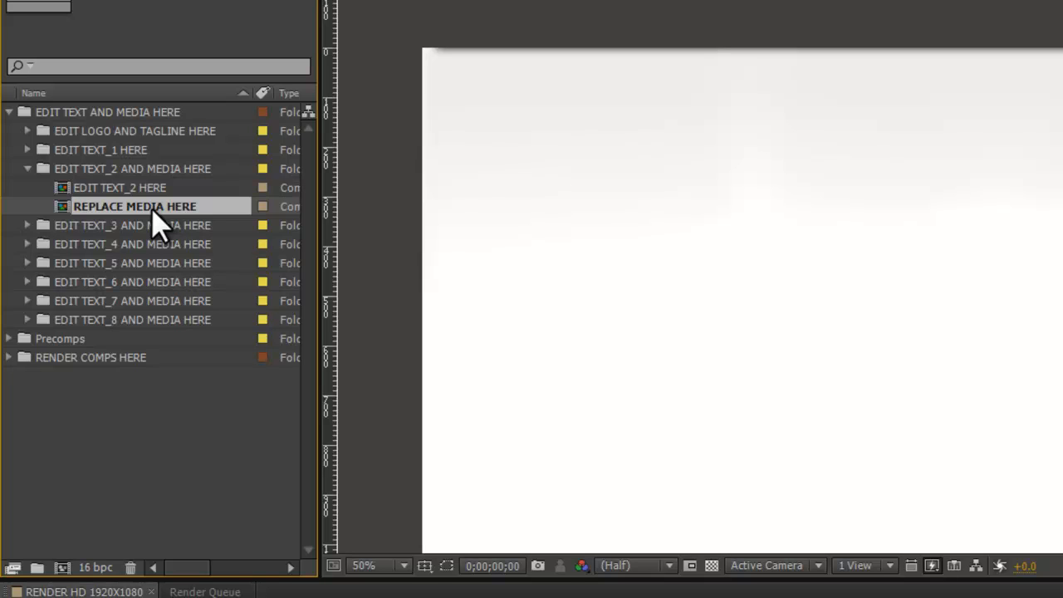
# Step: Open EDIT TEXT_2 HERE and jump the render timeline to the title-placeholder scene around 14 seconds
pyautogui.doubleClick(118, 187)
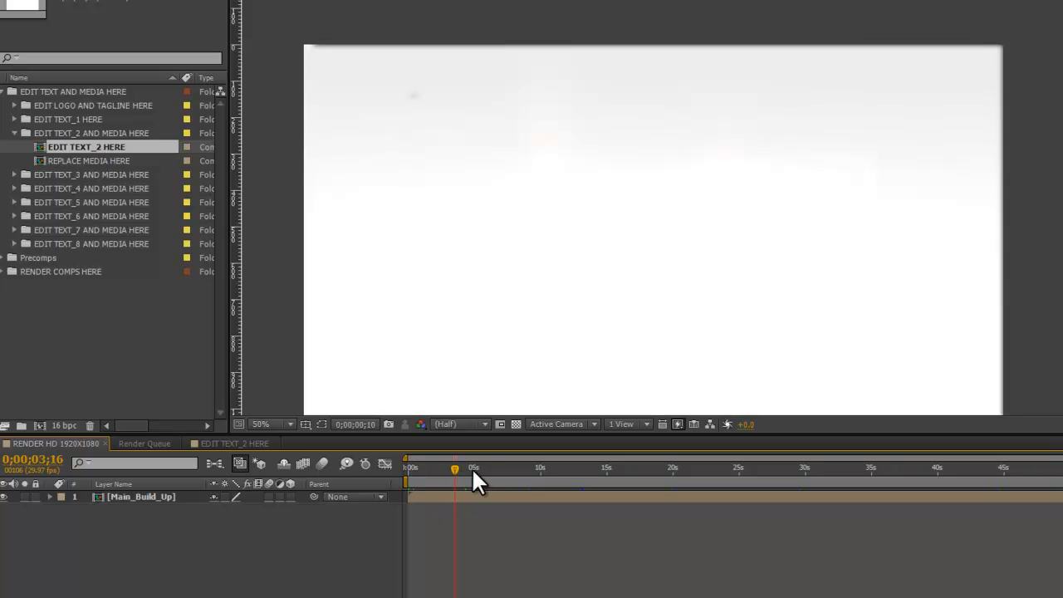
pyautogui.moveTo(454, 470); pyautogui.dragTo(546, 470)
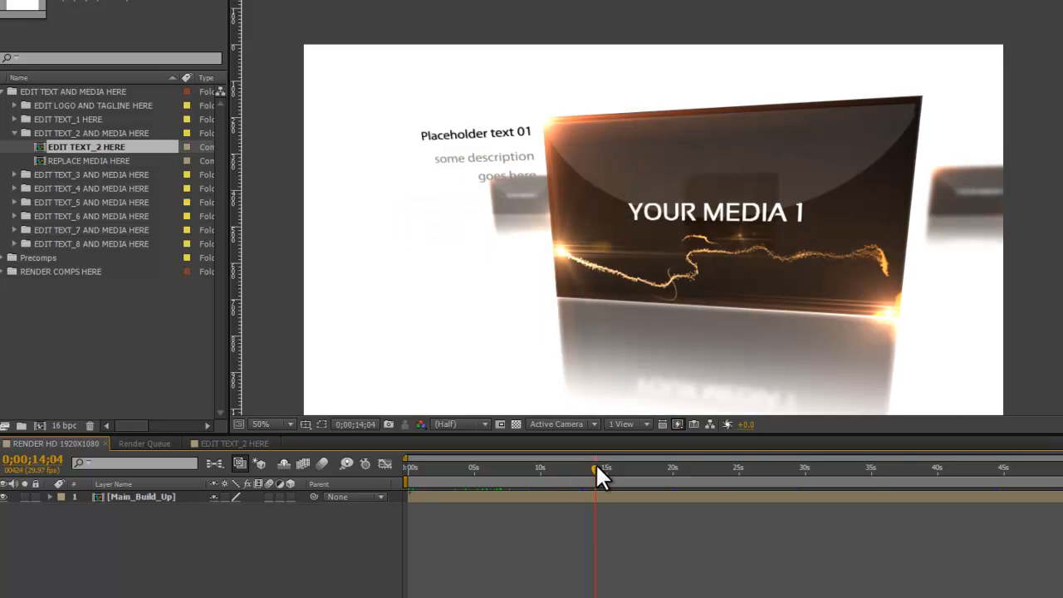
pyautogui.moveTo(461, 166)
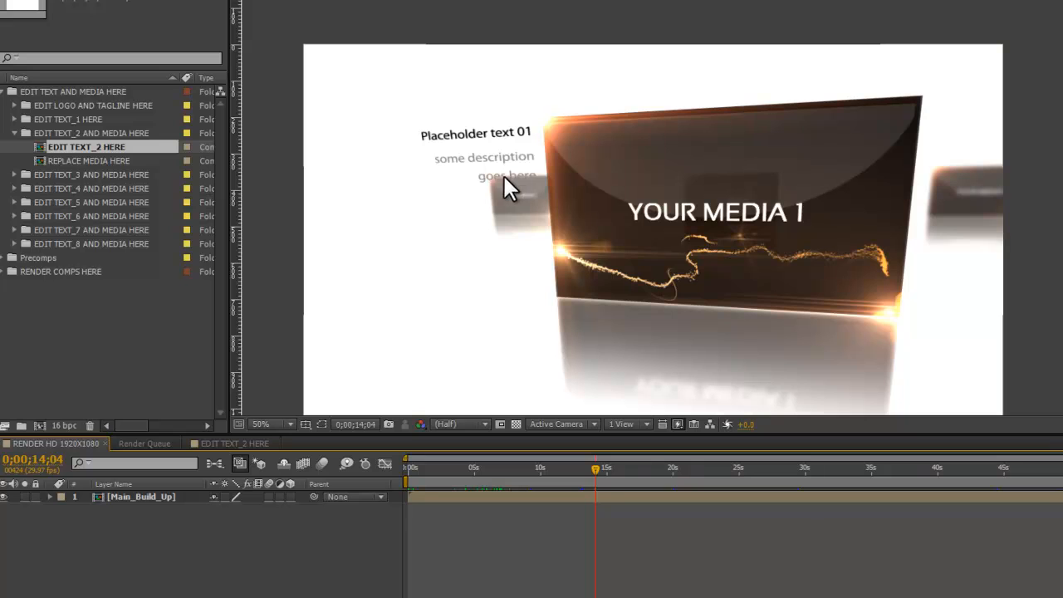
pyautogui.moveTo(614, 178)
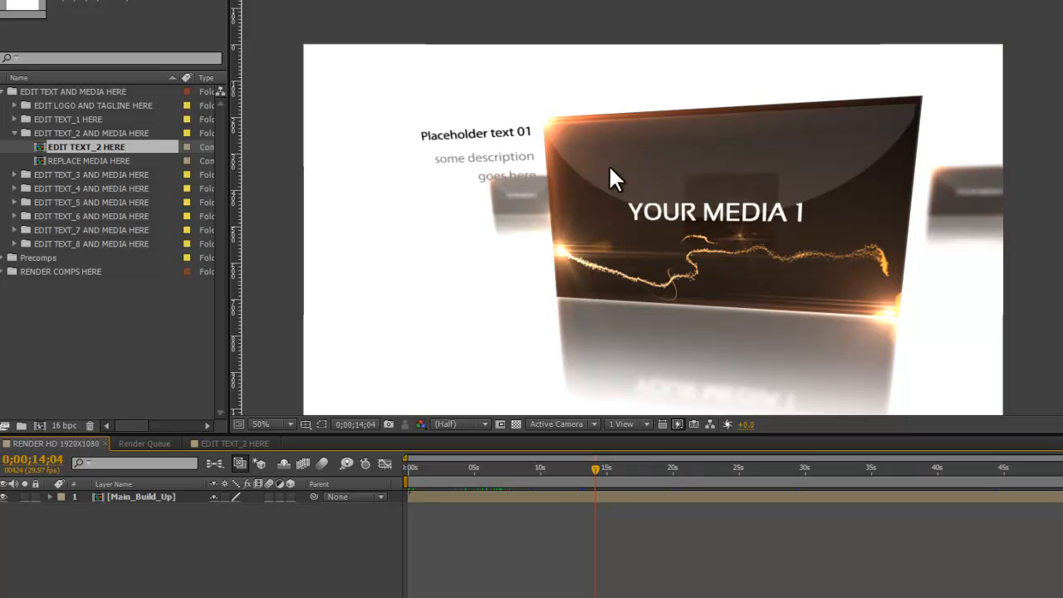
pyautogui.moveTo(600, 281)
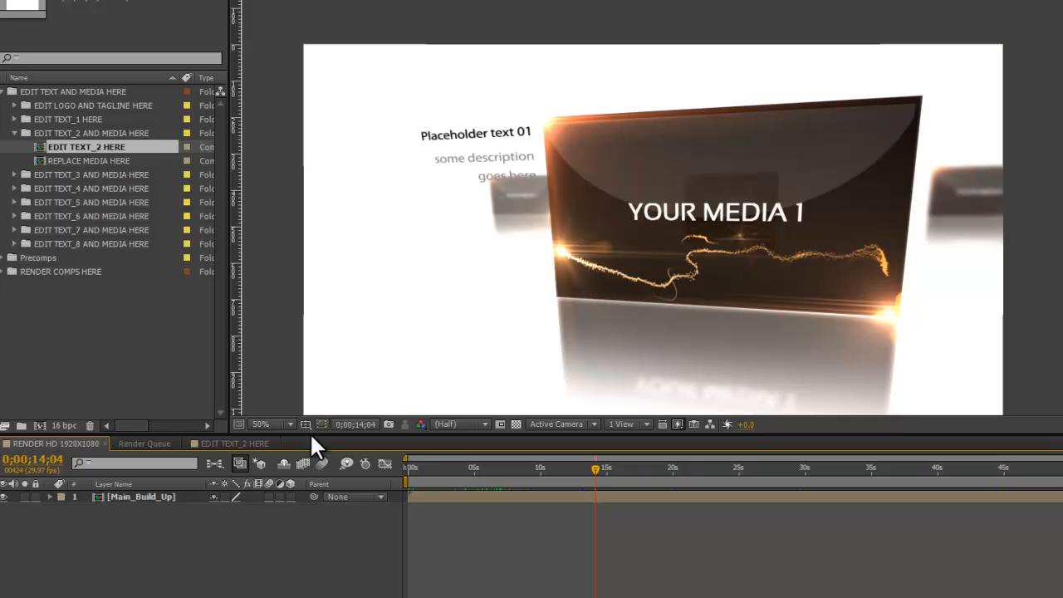
# Step: Retype the title layer as 'Learn to Build Games' and the description layer starting 'On...', then return to the render
pyautogui.click(235, 442)
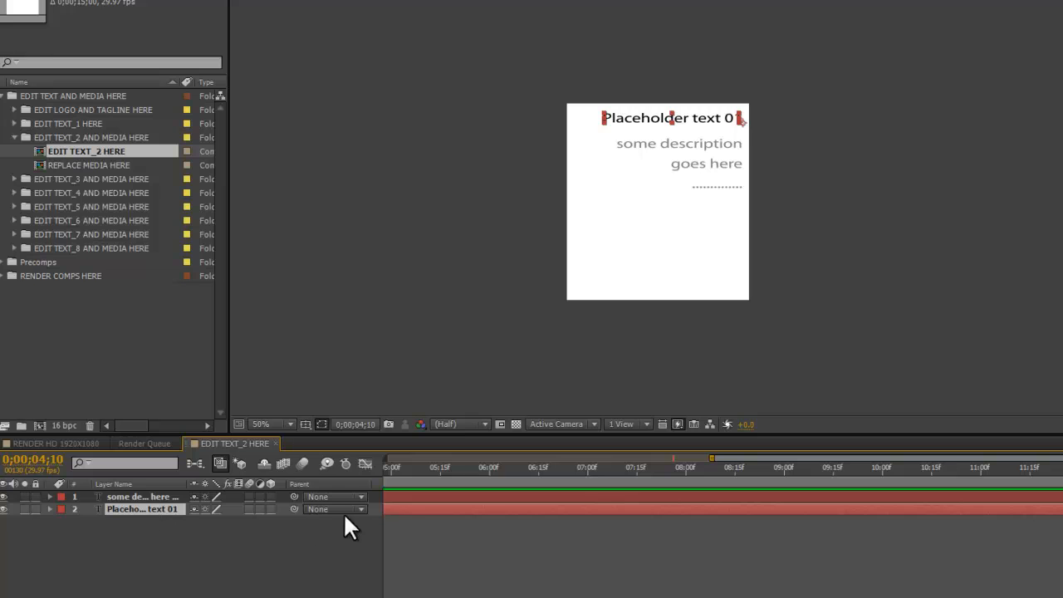
pyautogui.moveTo(448, 519)
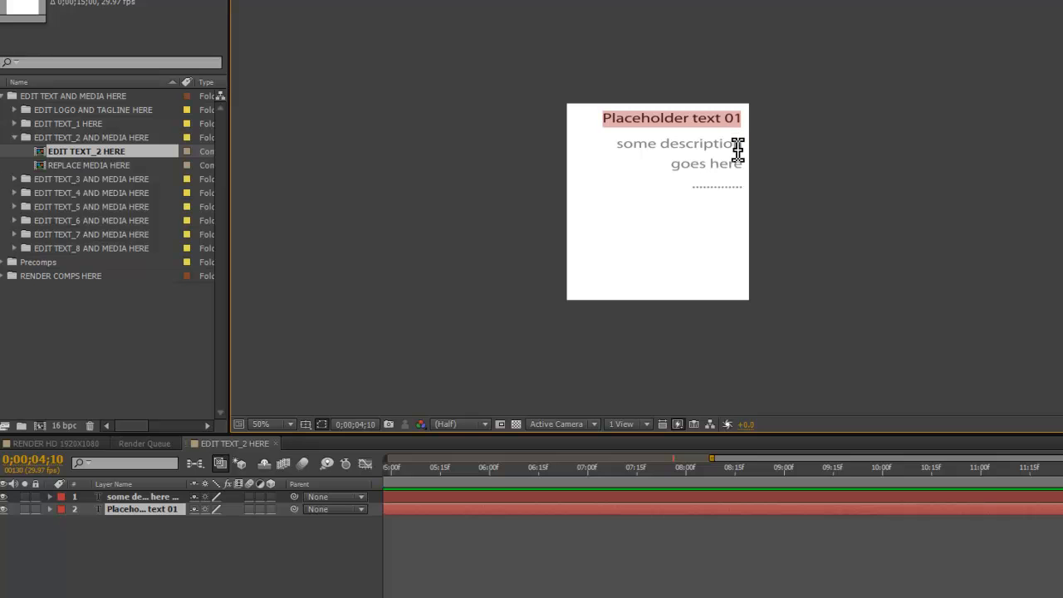
pyautogui.write('Lea')
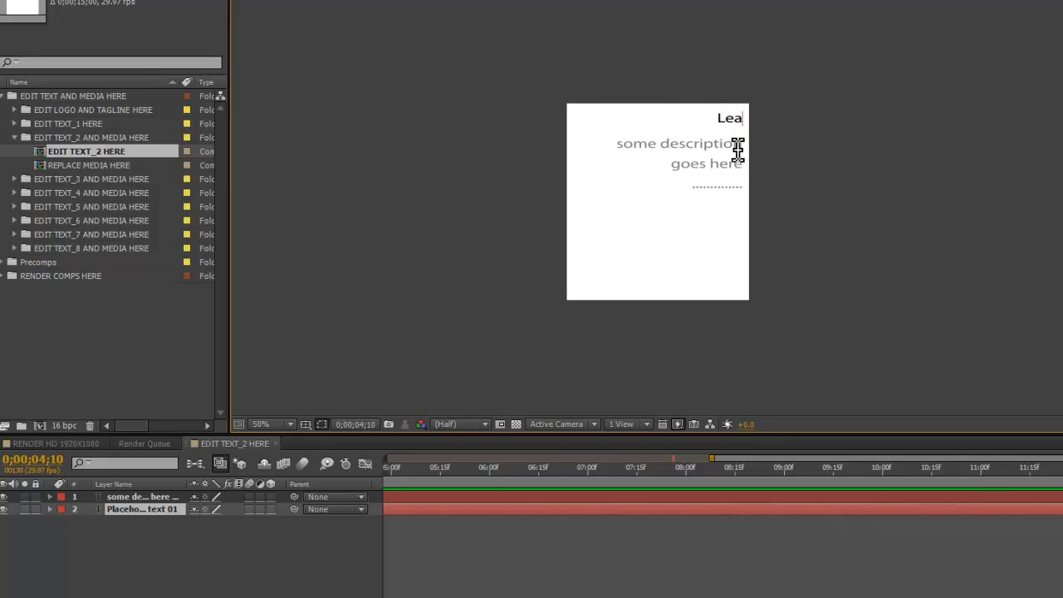
pyautogui.write('Learn to Build Games')
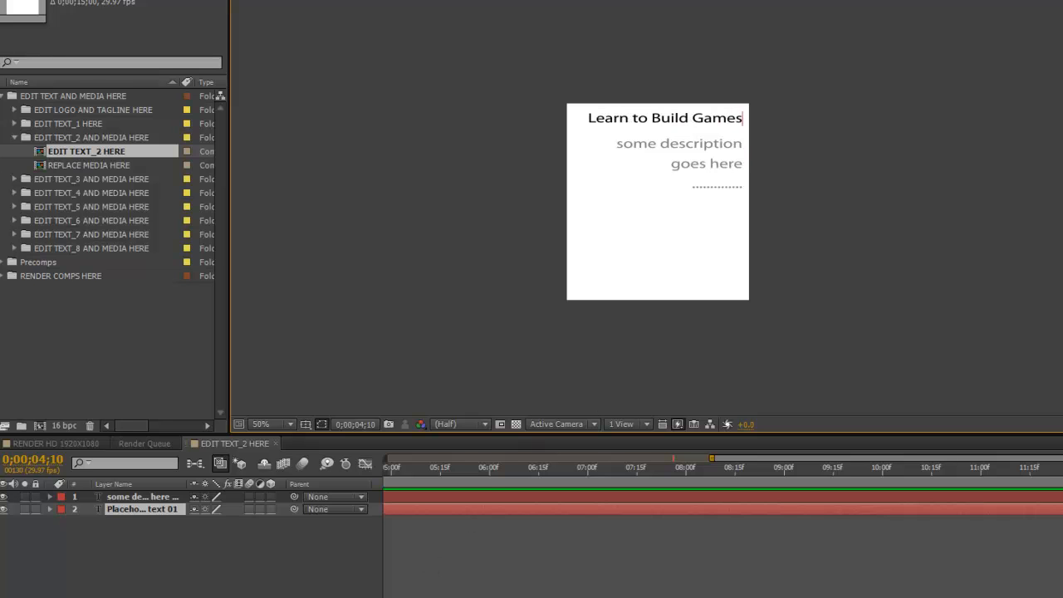
pyautogui.click(144, 508)
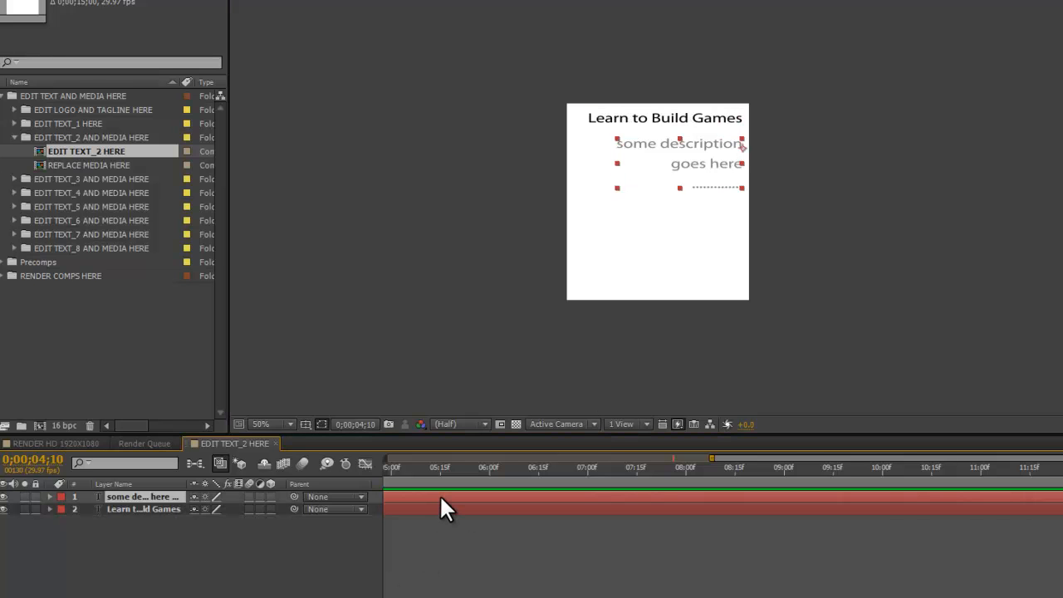
pyautogui.write('Online, any time, and')
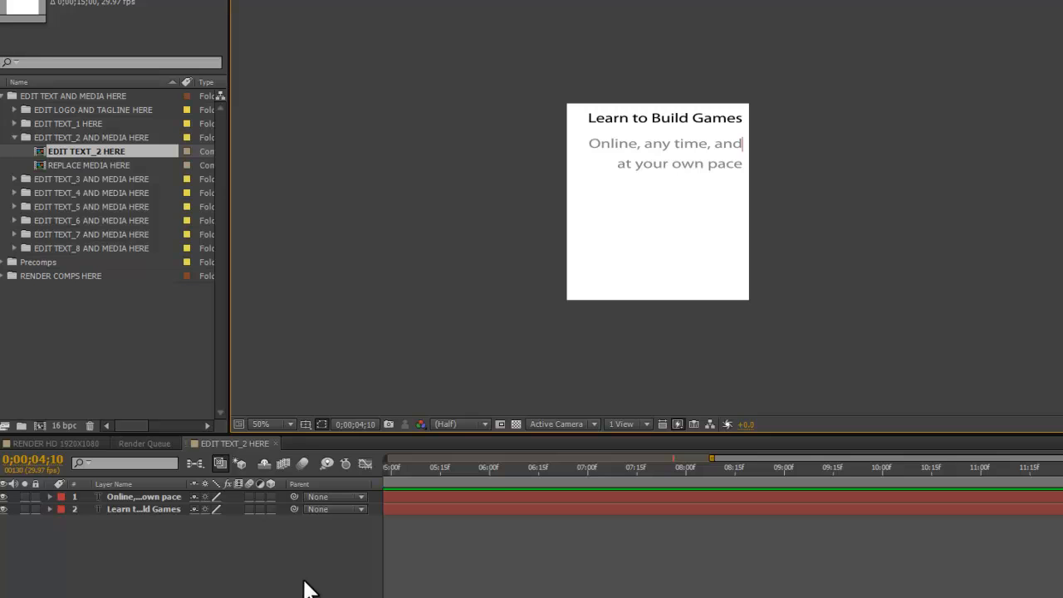
pyautogui.click(46, 442)
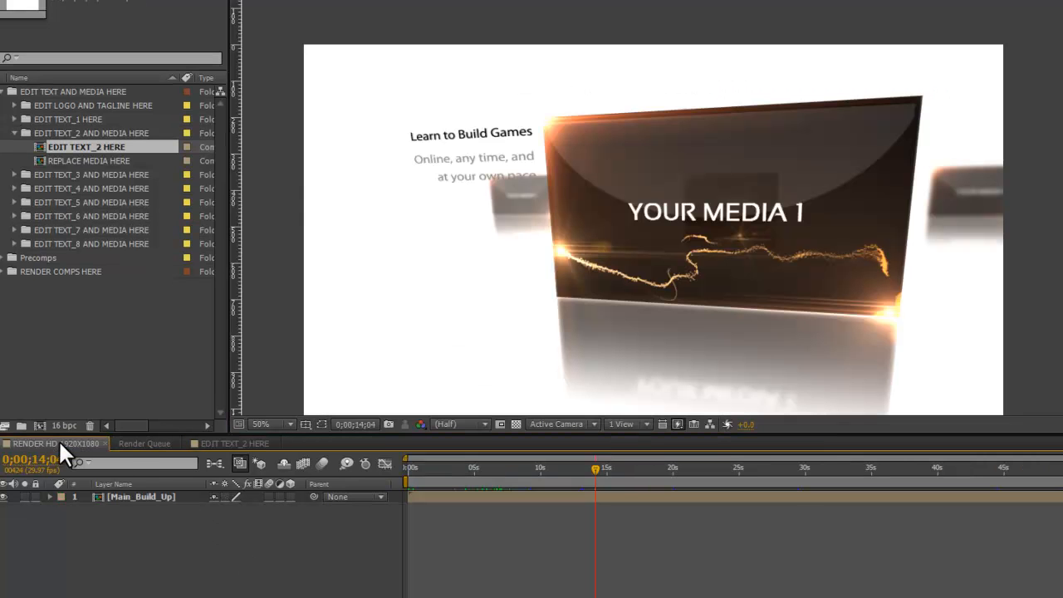
pyautogui.moveTo(581, 440)
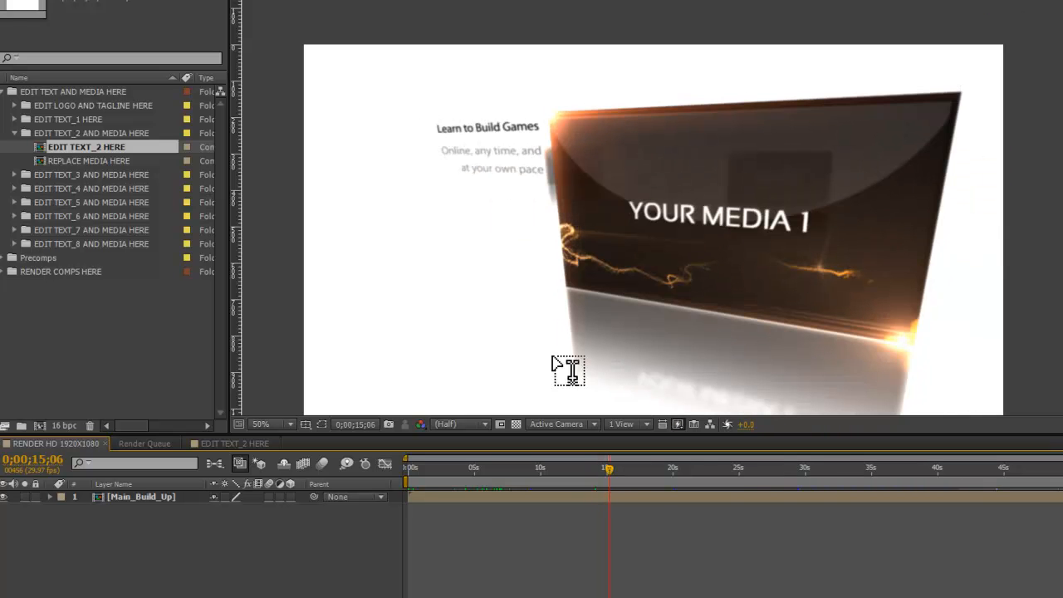
# Step: Scrub the render around 13–15 seconds to check the new text, then return to EDIT TEXT_2 HERE
pyautogui.moveTo(606, 468); pyautogui.dragTo(581, 469)
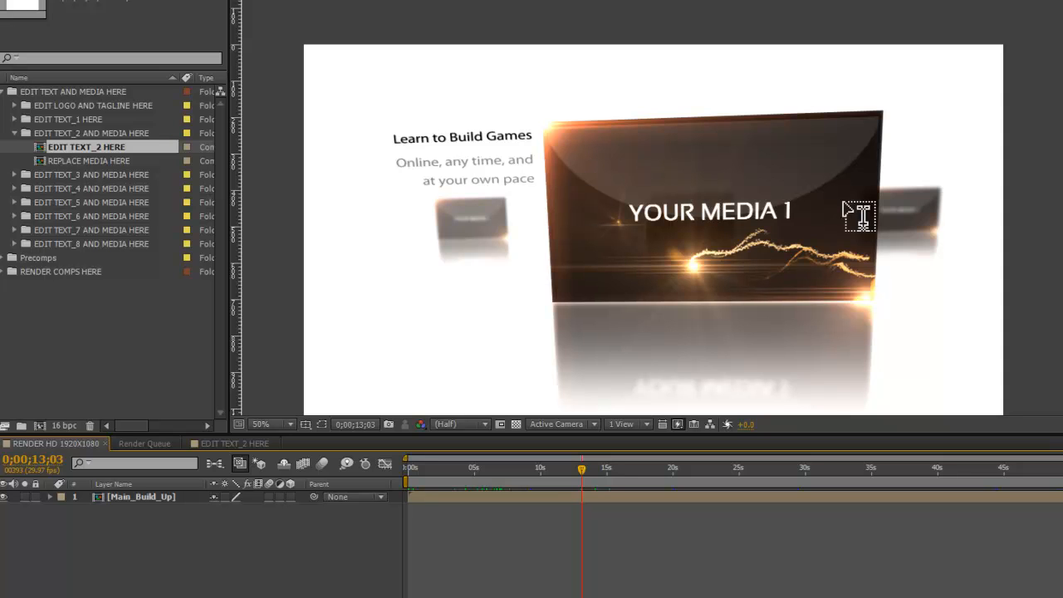
pyautogui.moveTo(265, 453)
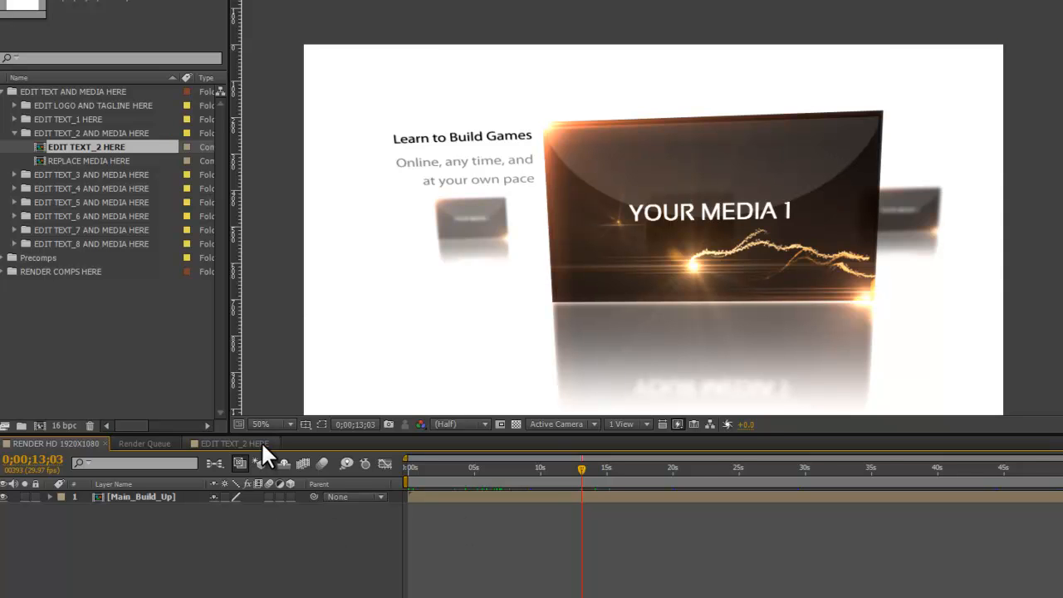
pyautogui.click(234, 442)
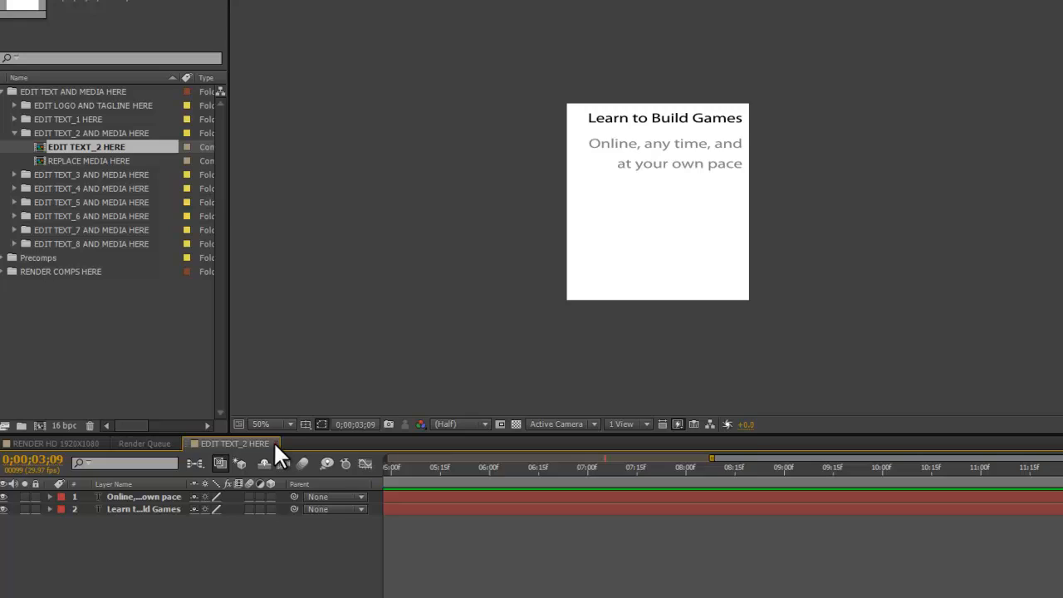
# Step: Return to the RENDER HD 1920X1080 comp and reach the File menu to import footage
pyautogui.click(145, 443)
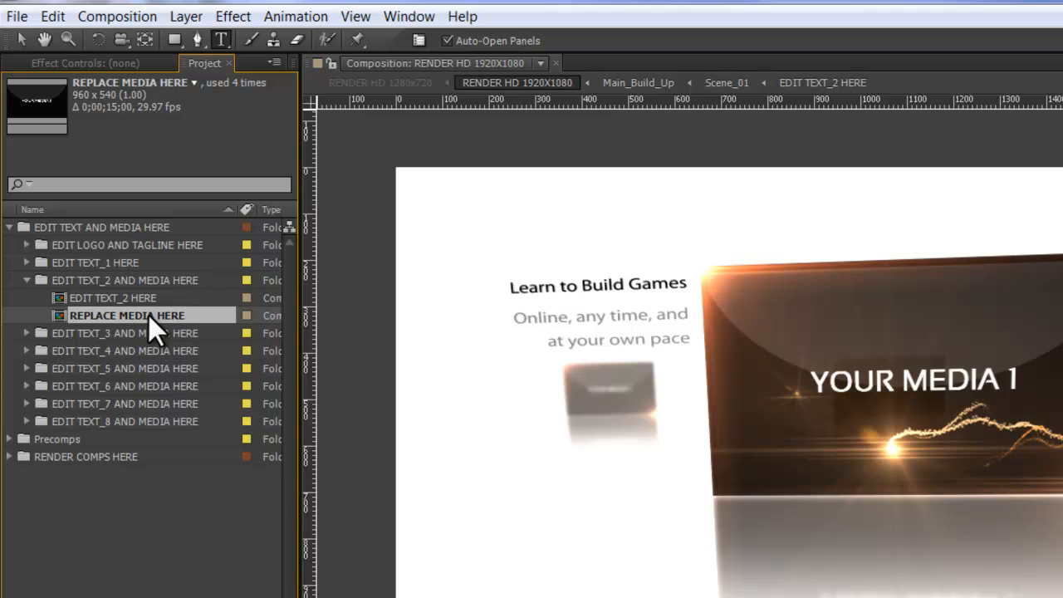
pyautogui.click(16, 16)
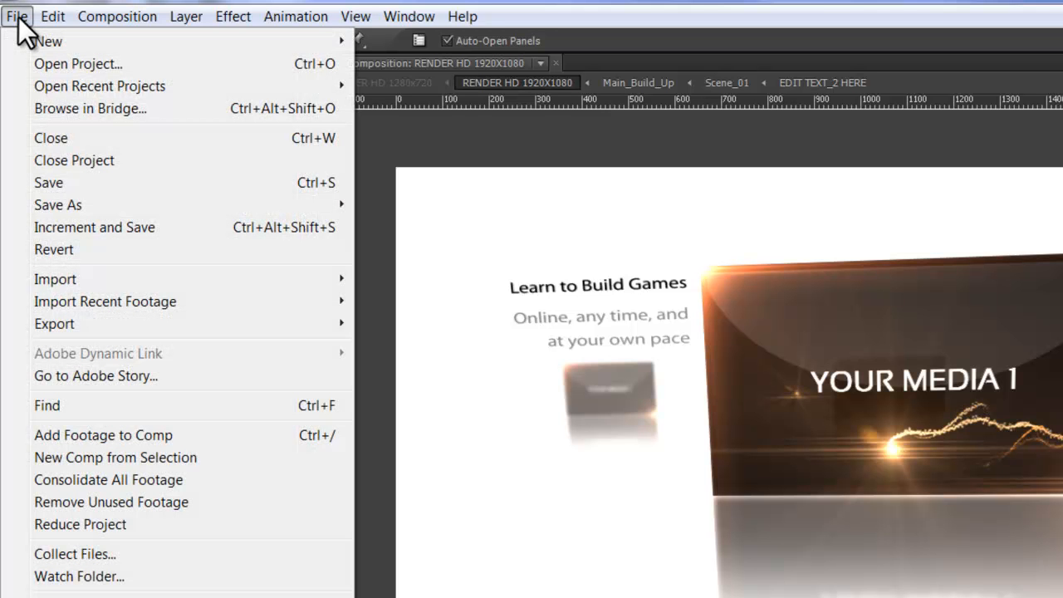
pyautogui.moveTo(233, 279)
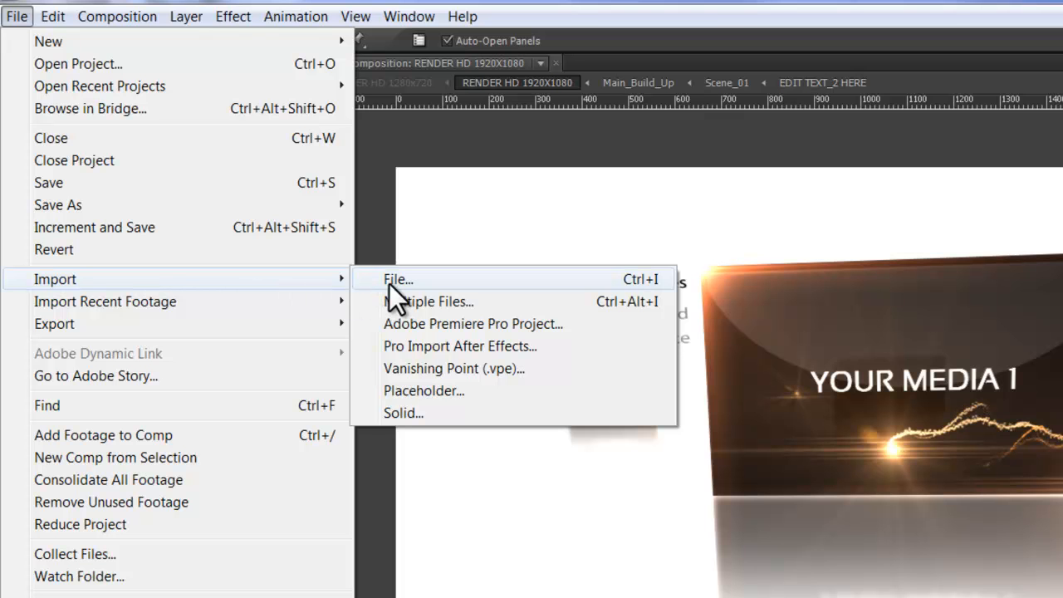
# Step: Import Game Development Course.png via File > Import > File into the project folder
pyautogui.click(398, 279)
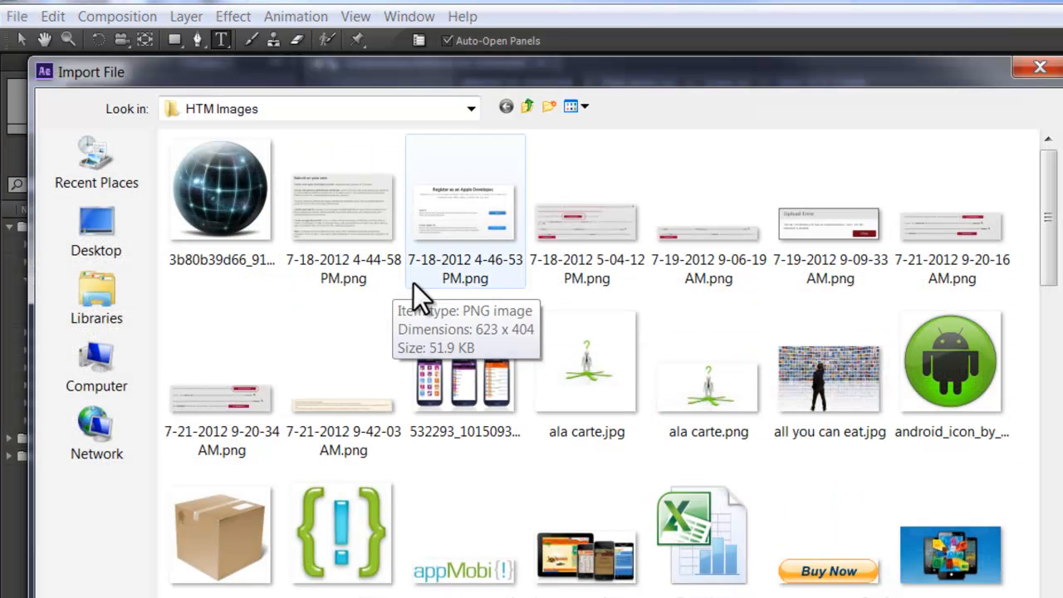
pyautogui.scroll(-3)
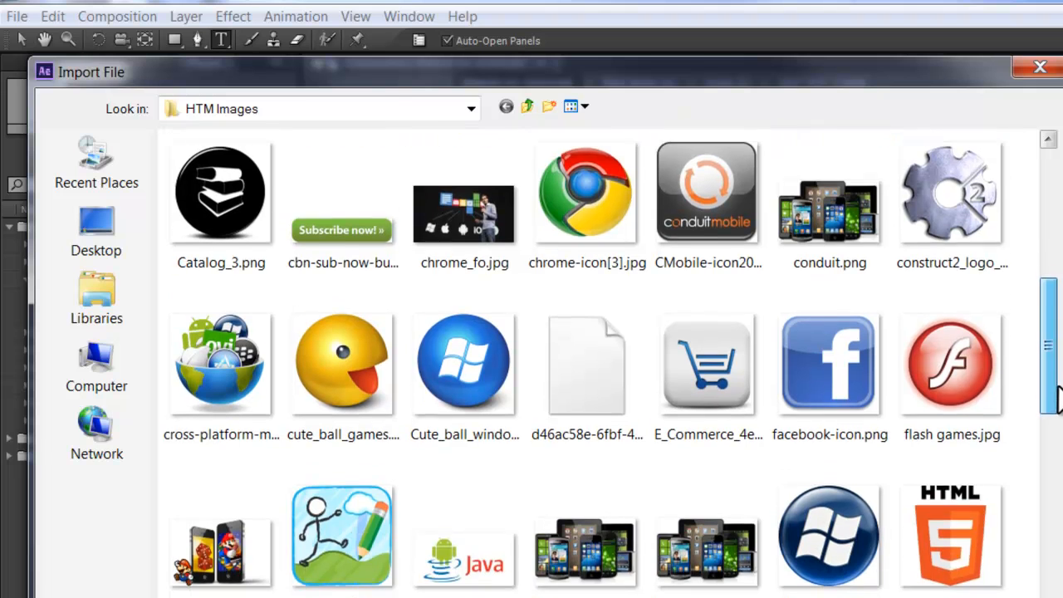
pyautogui.scroll(-3)
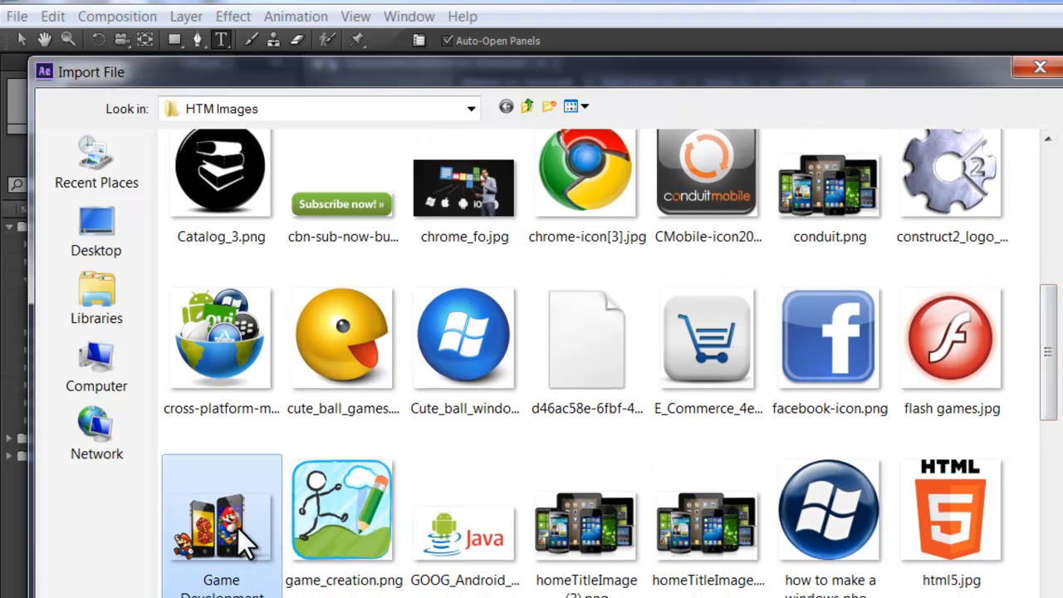
pyautogui.doubleClick(221, 515)
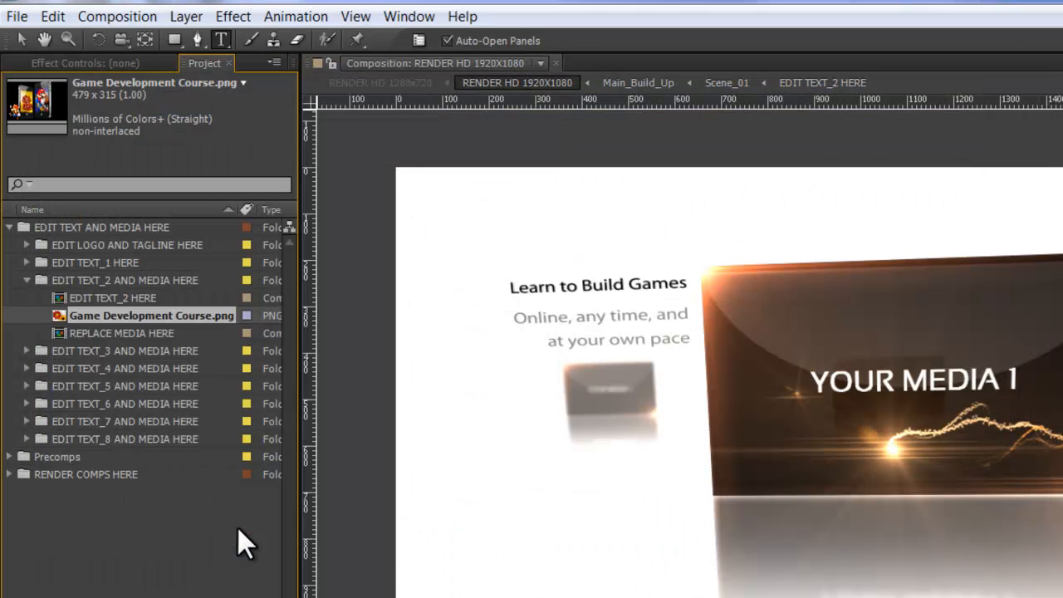
pyautogui.moveTo(170, 323)
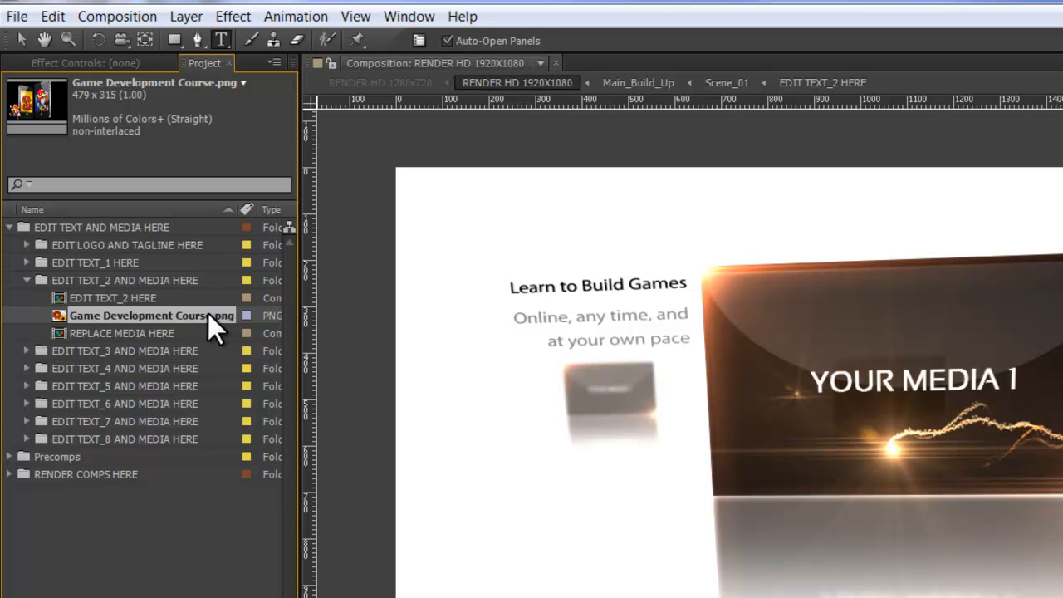
pyautogui.moveTo(149, 328)
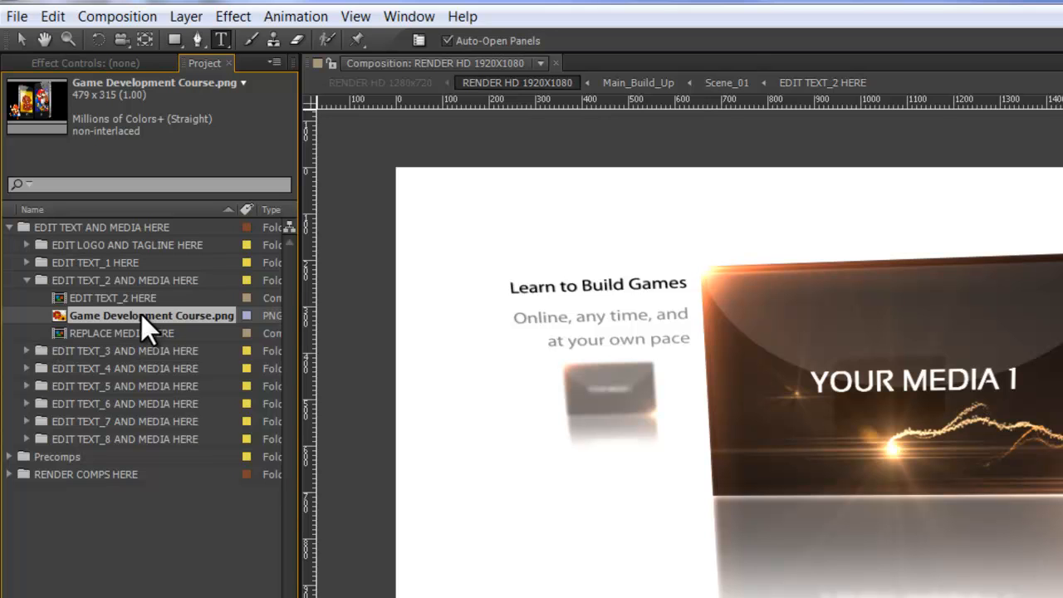
pyautogui.click(121, 333)
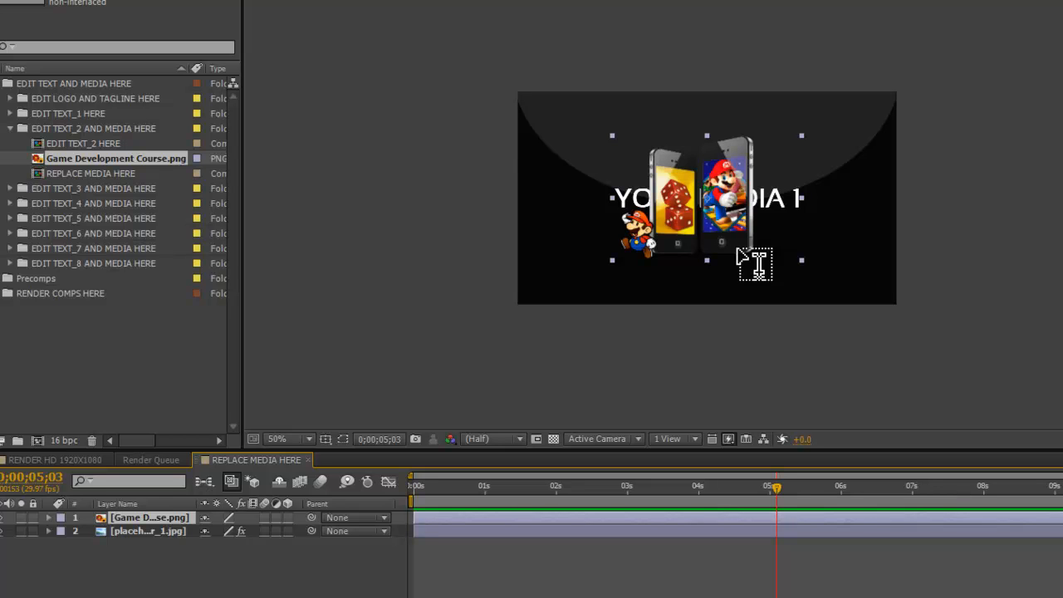
pyautogui.moveTo(809, 295)
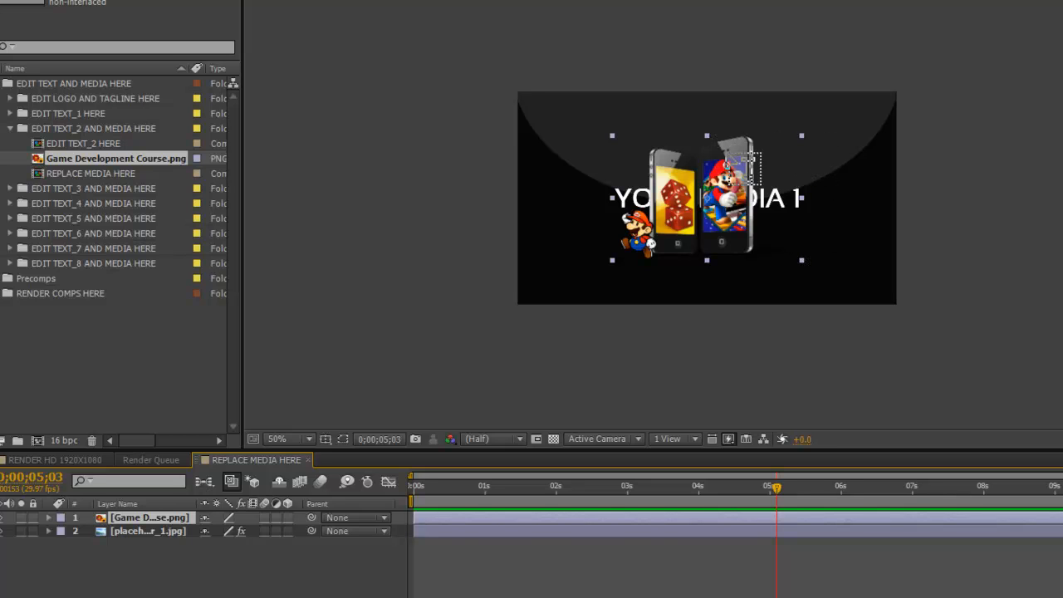
pyautogui.moveTo(884, 314)
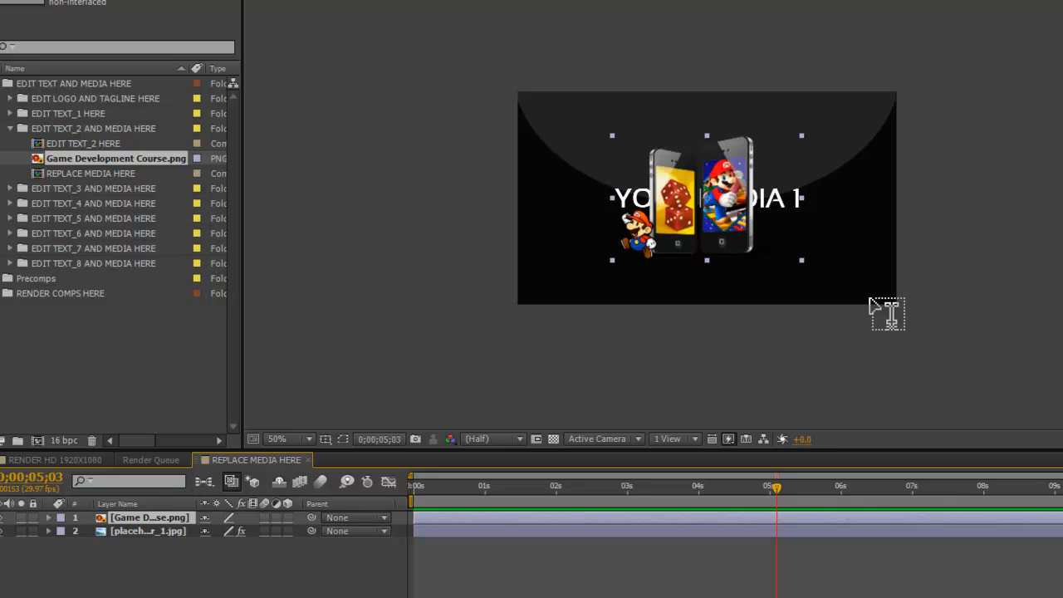
pyautogui.moveTo(734, 204)
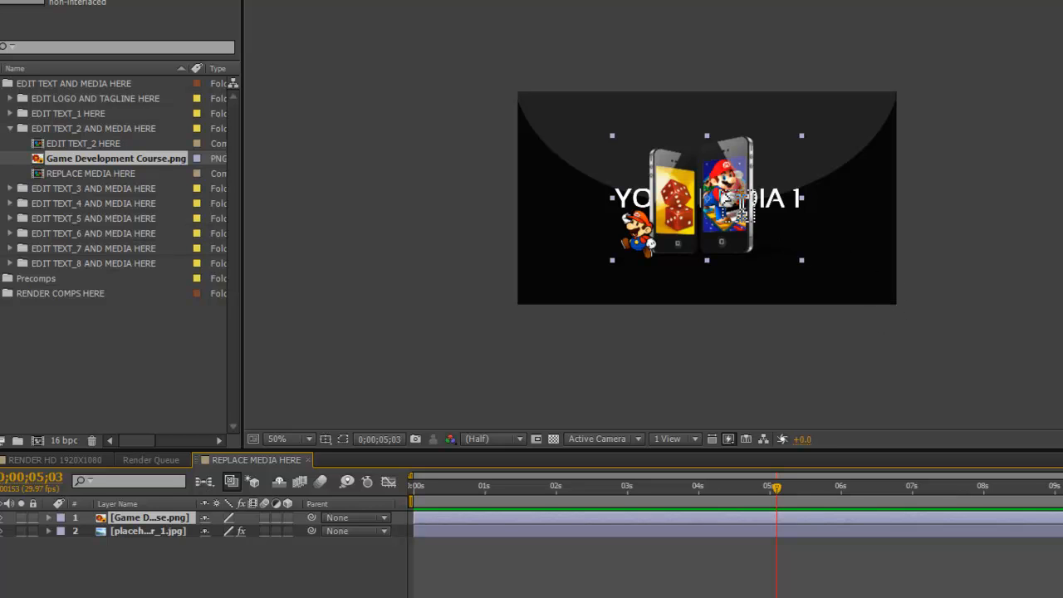
pyautogui.moveTo(866, 166)
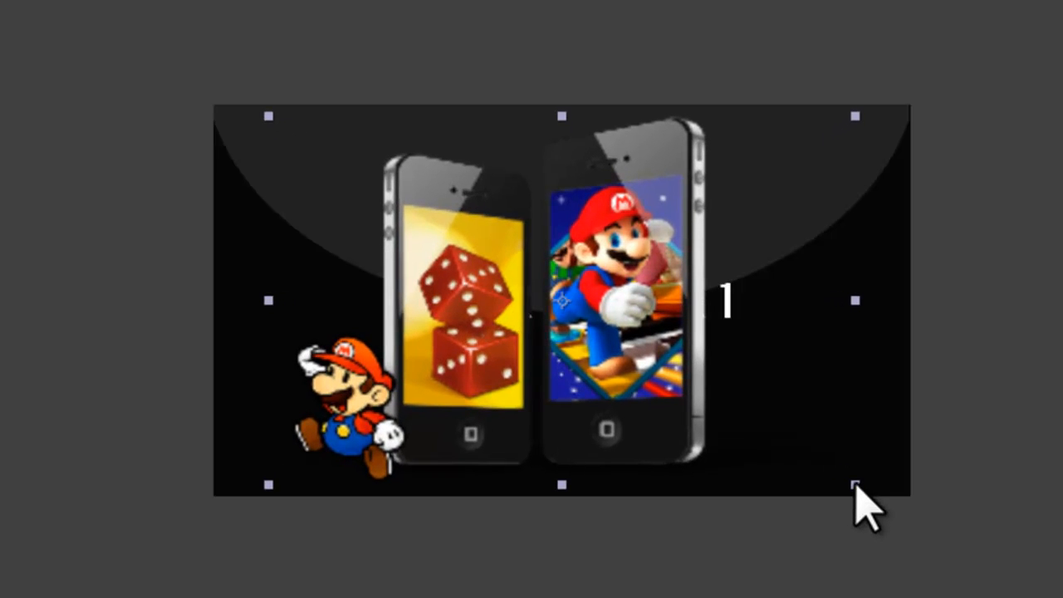
# Step: Scale the phone image up by a corner handle so it fills the media frame
pyautogui.moveTo(863, 489); pyautogui.dragTo(988, 498)
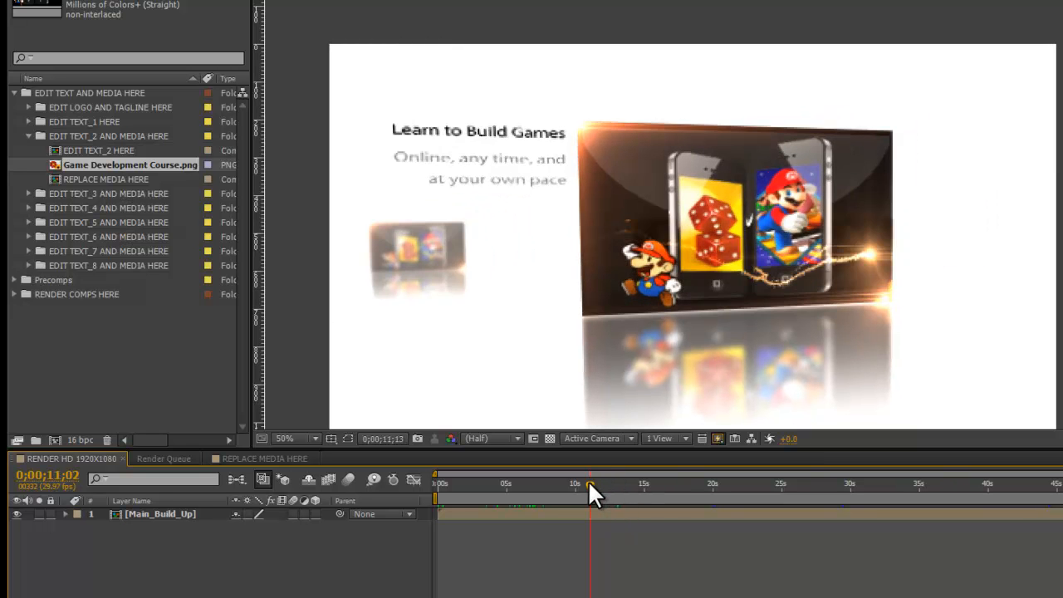
# Step: Scrub through the render scene to check the phone image swinging in beside the title
pyautogui.moveTo(590, 483); pyautogui.dragTo(624, 483)
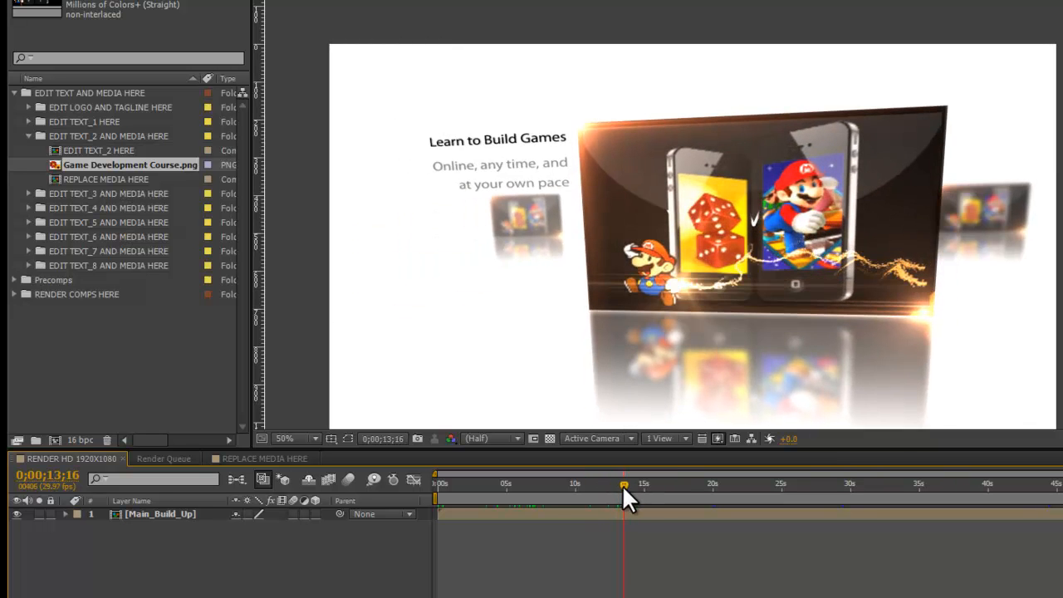
pyautogui.moveTo(622, 484); pyautogui.dragTo(641, 484)
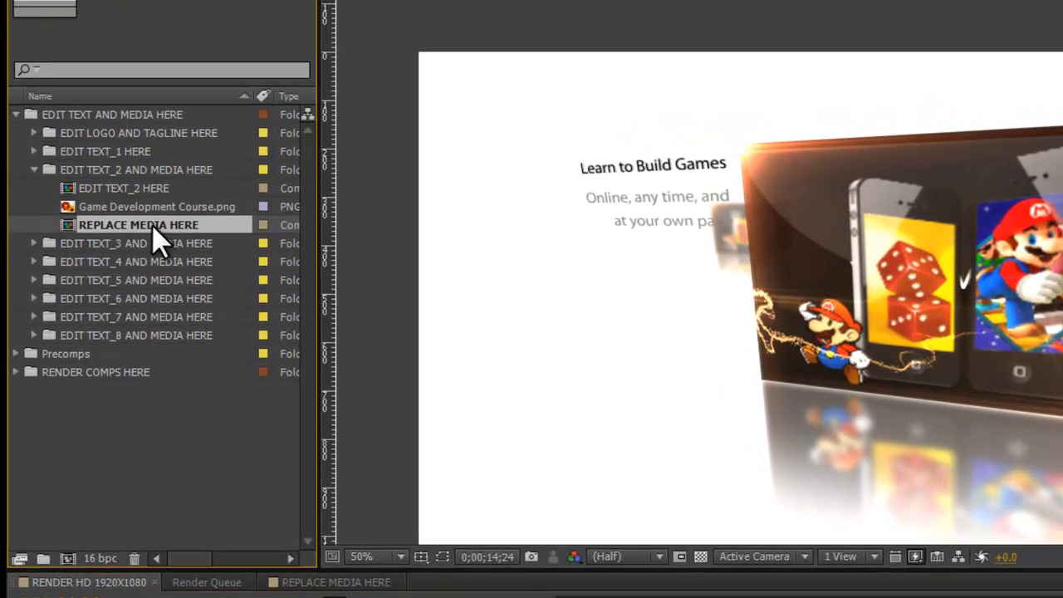
pyautogui.click(156, 206)
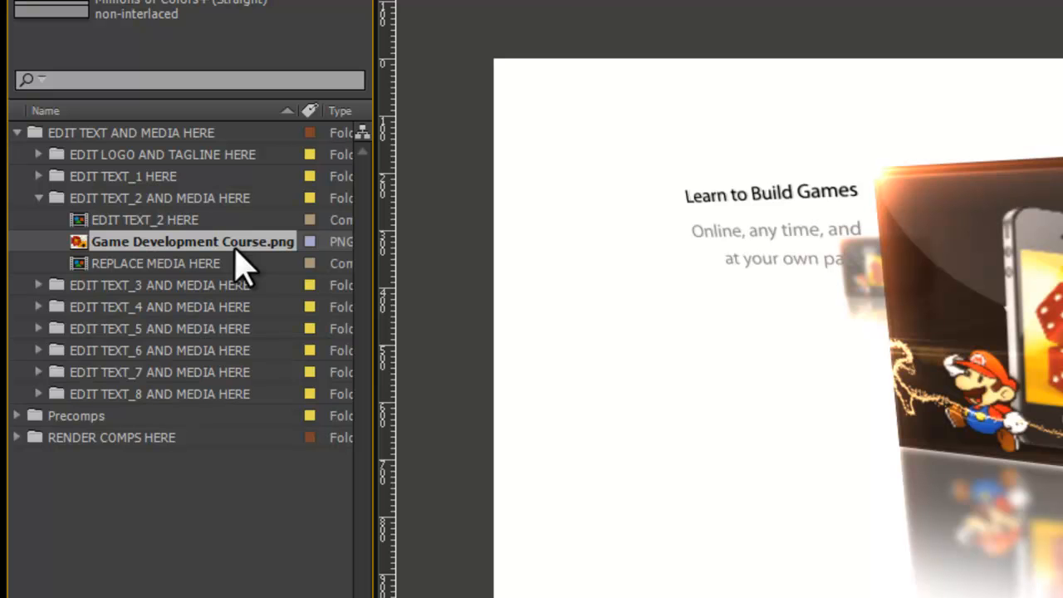
pyautogui.click(155, 263)
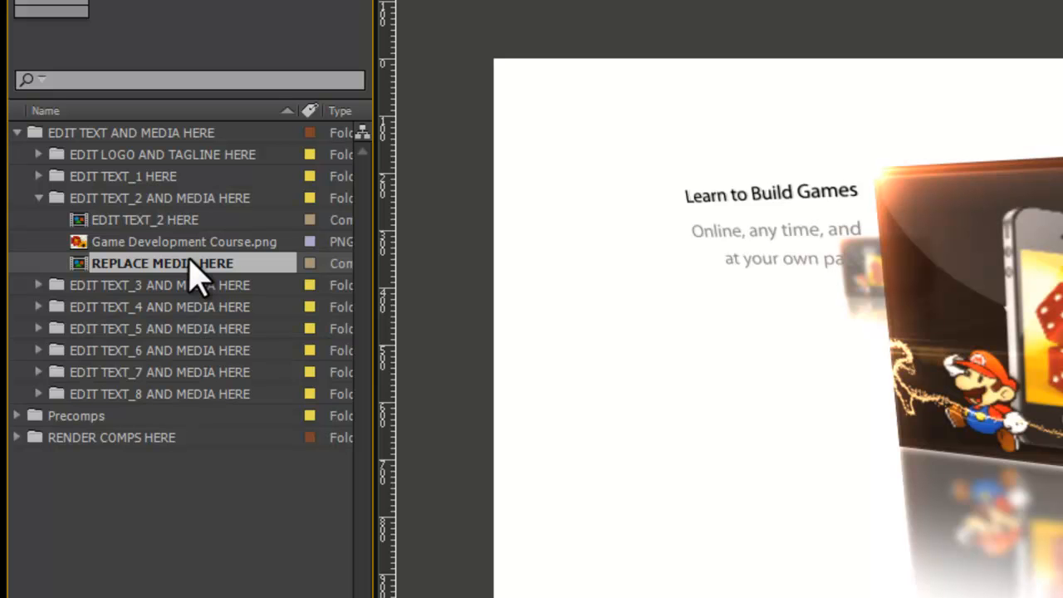
pyautogui.moveTo(124, 427)
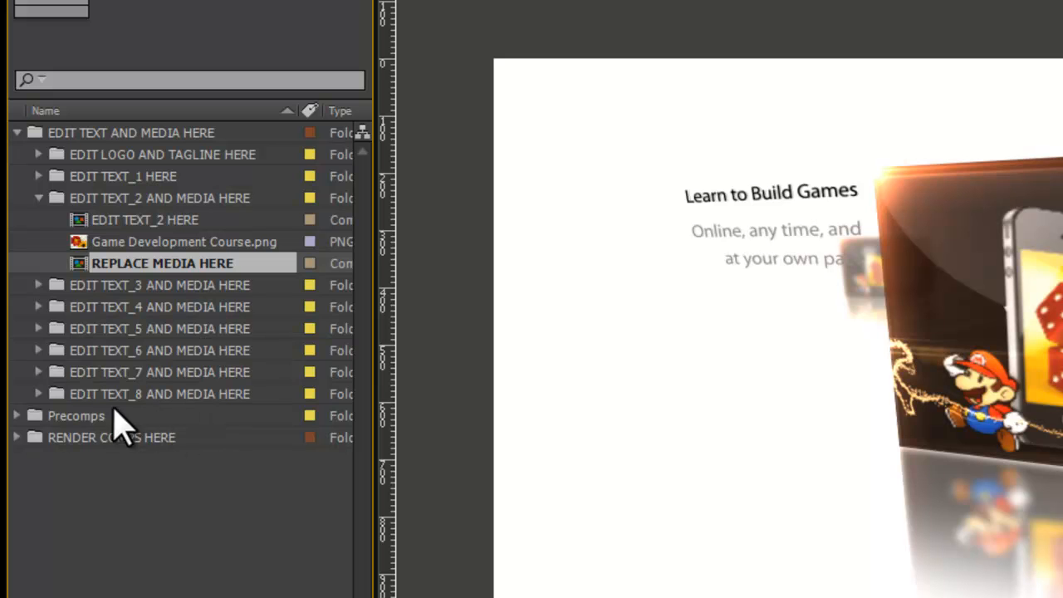
pyautogui.moveTo(158, 278)
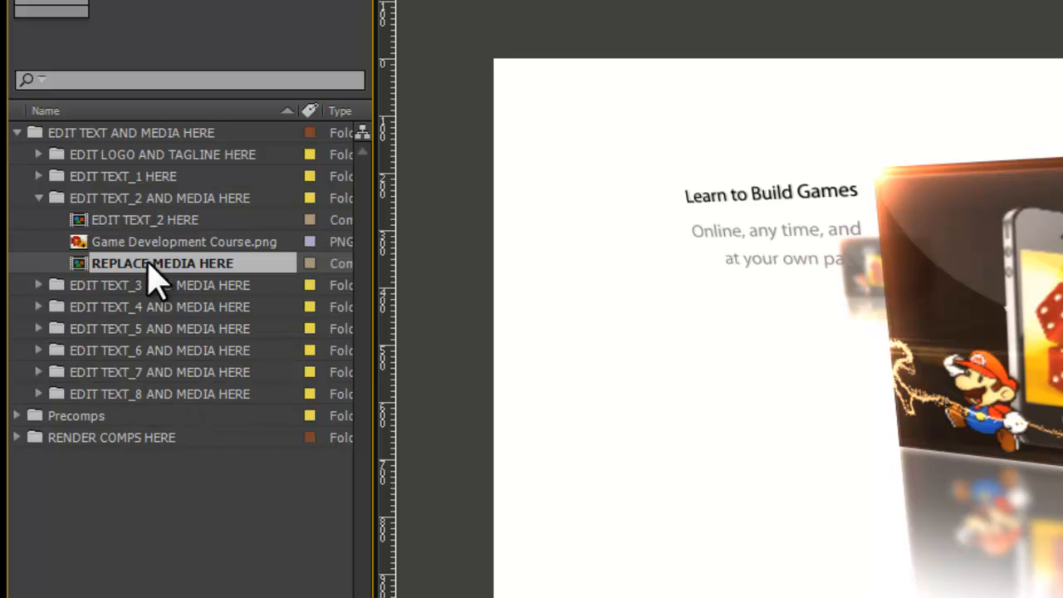
pyautogui.moveTo(153, 233)
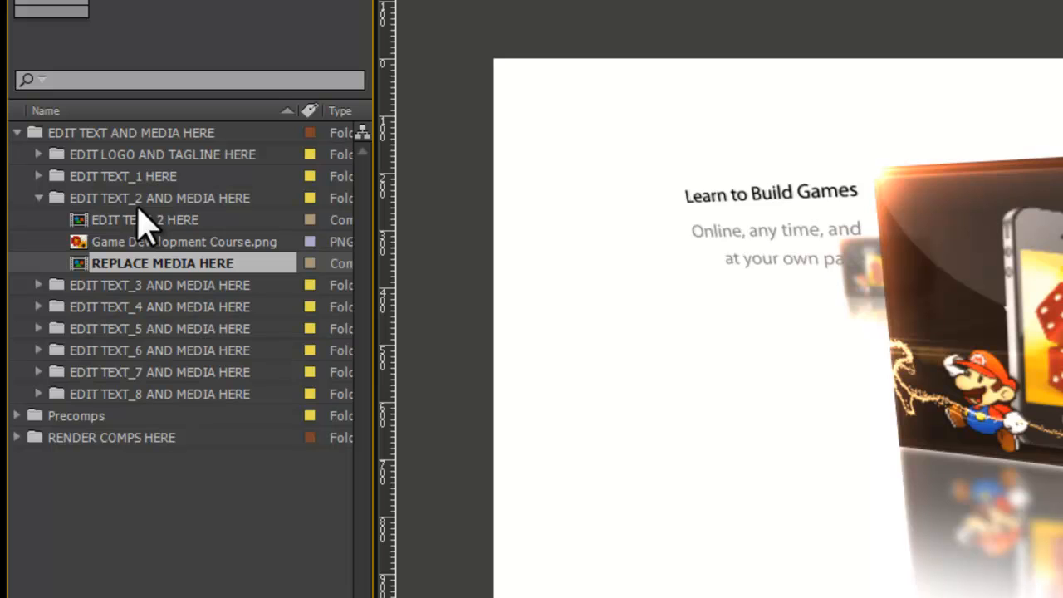
pyautogui.moveTo(178, 278)
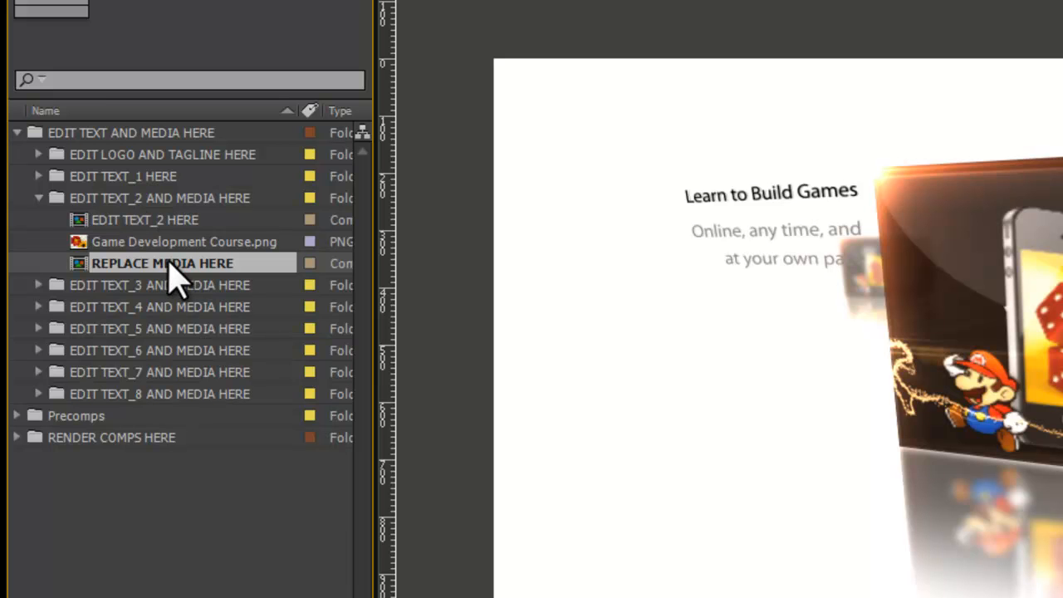
pyautogui.moveTo(229, 212)
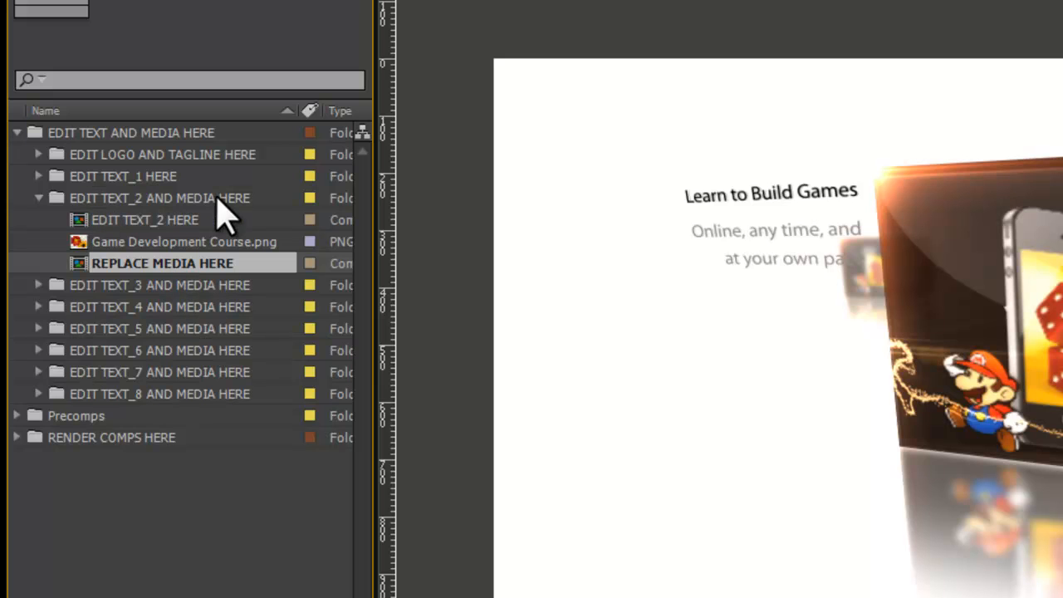
pyautogui.click(170, 198)
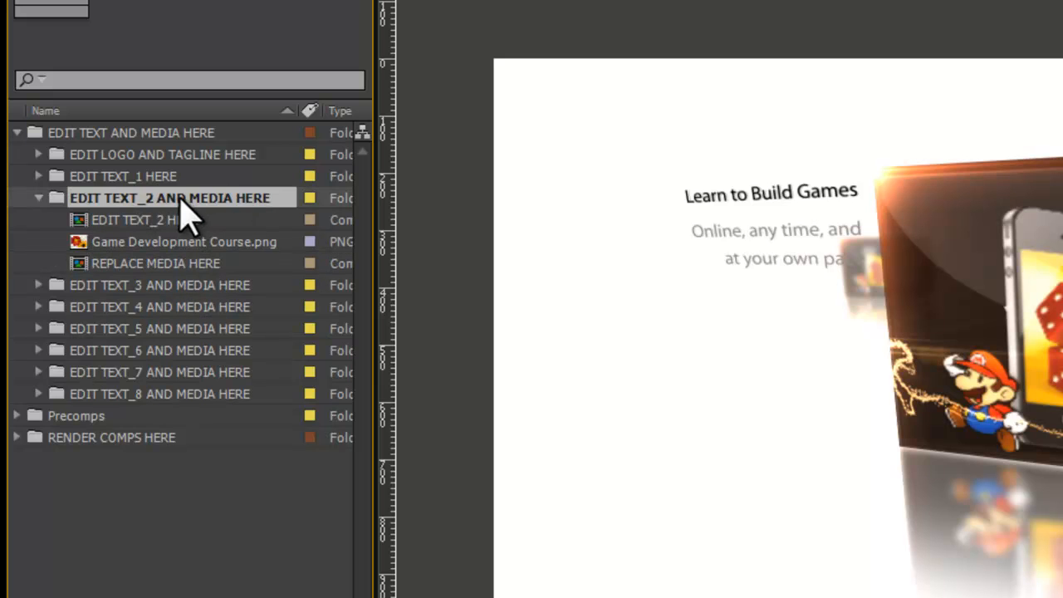
pyautogui.click(183, 241)
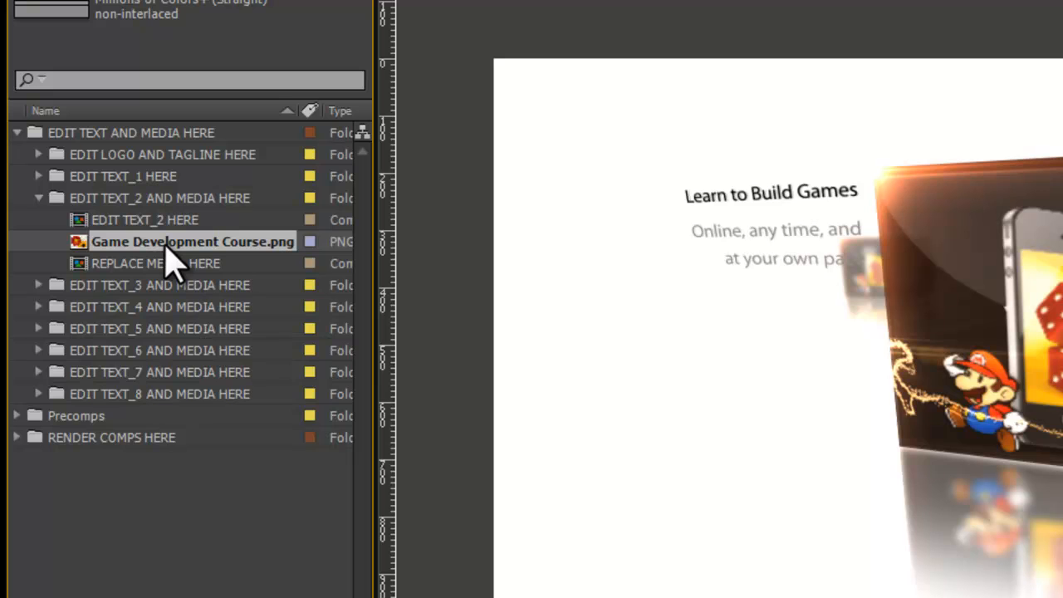